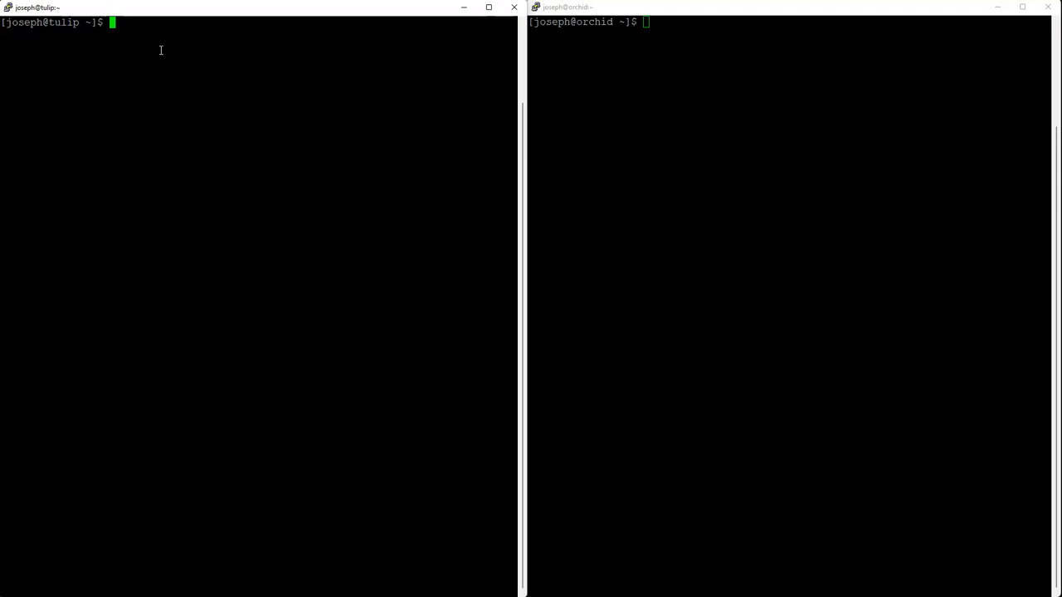
# Focus the orchid terminal window, leaving both prompts empty
pyautogui.click(703, 260)
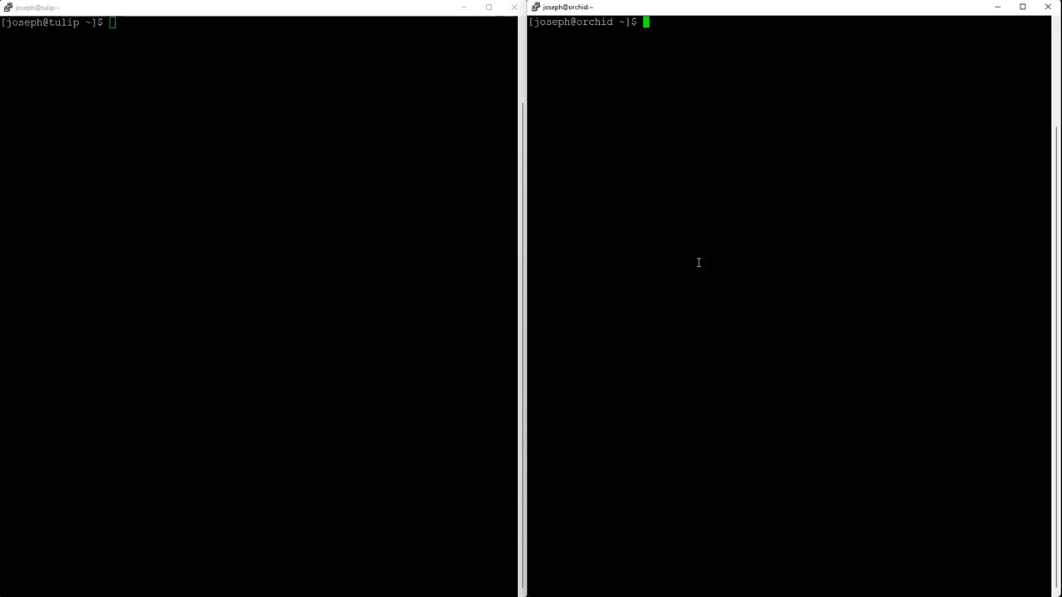
# Run sudo yum install iperf3 on orchid, which reports iperf3-3.5-6.el8 already installed
pyautogui.write('iperf')
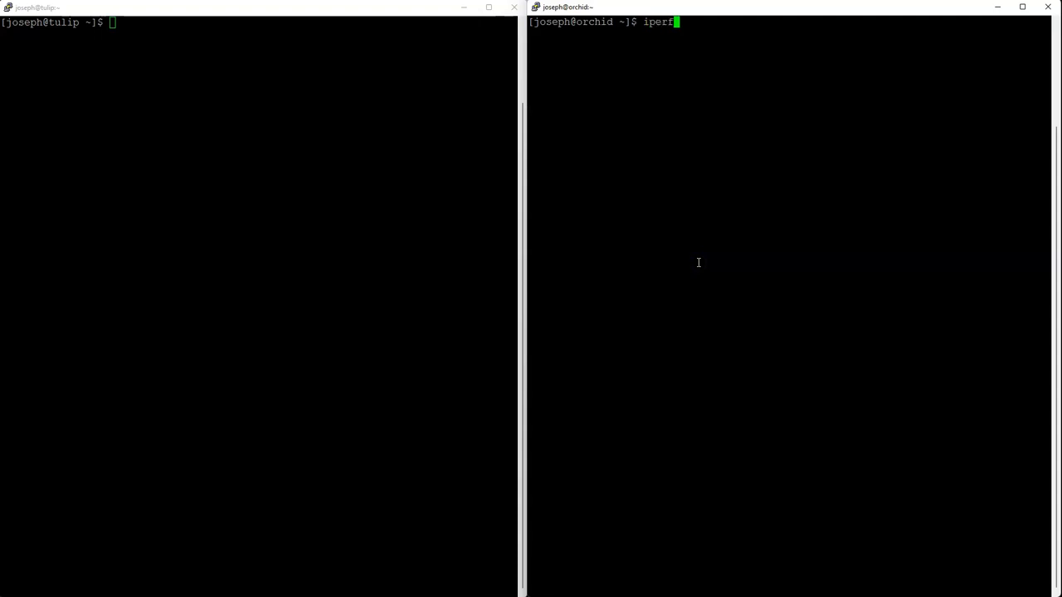
pyautogui.write('3')
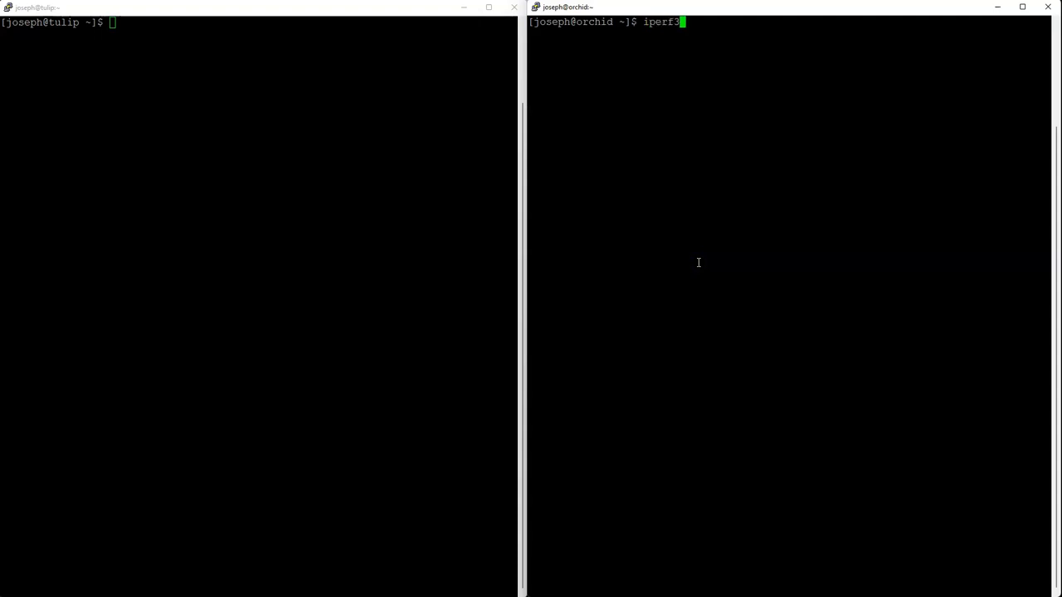
pyautogui.press('BackSpace')
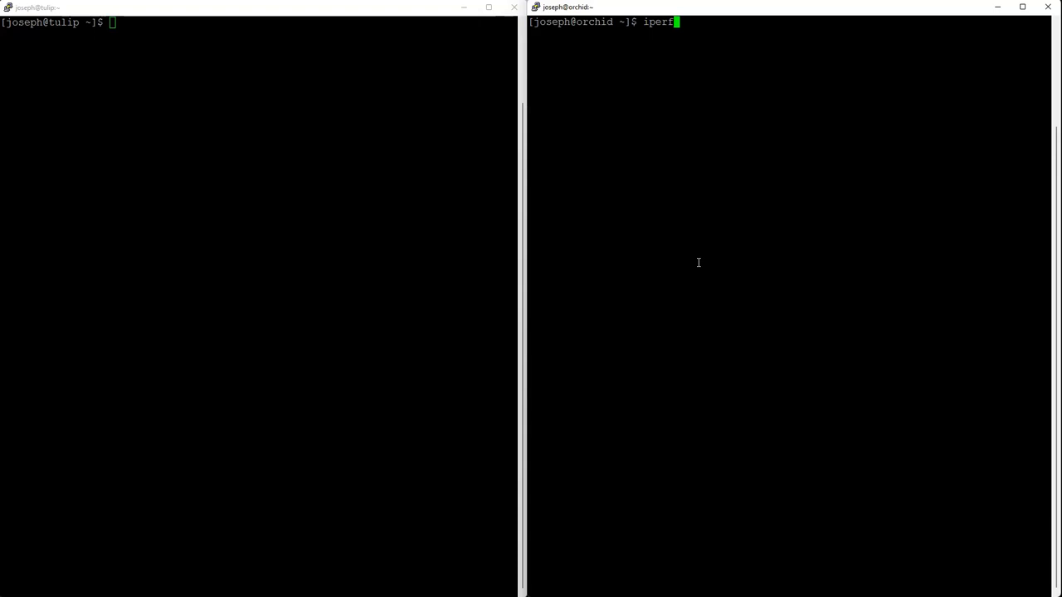
pyautogui.write('yum i')
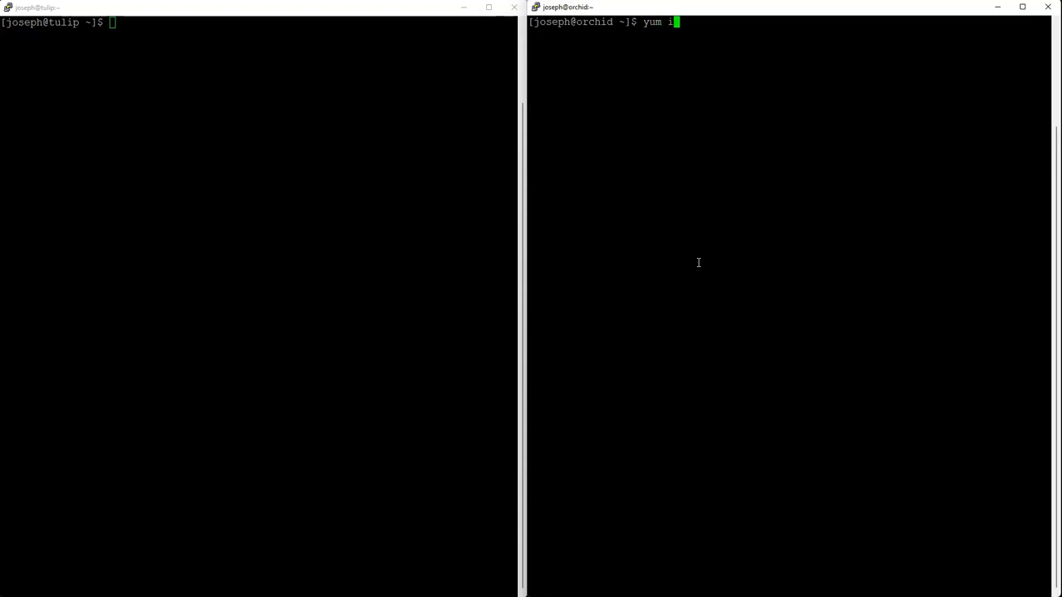
pyautogui.write('nstall iperf3')
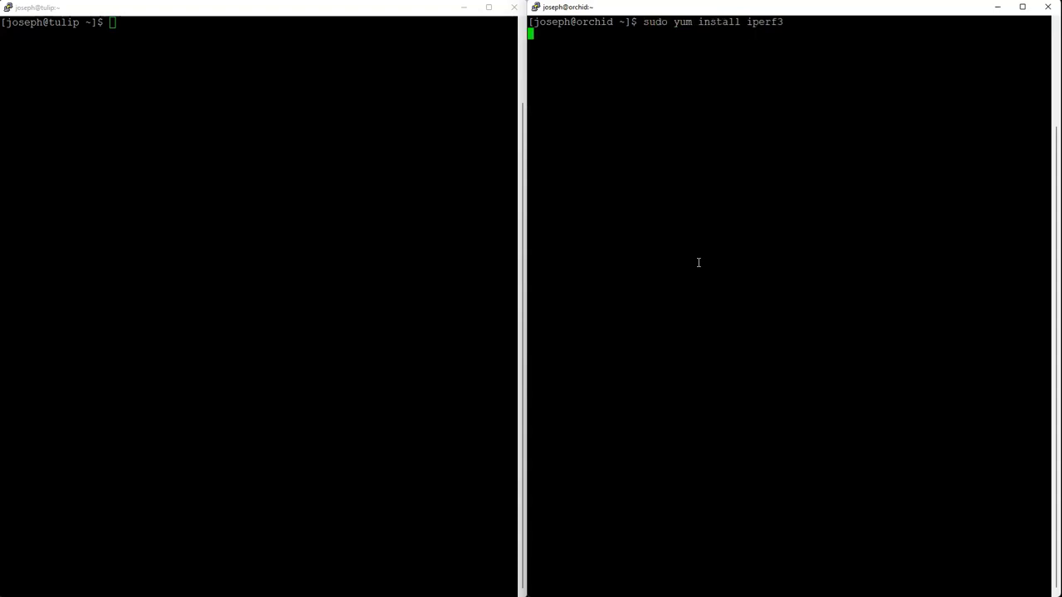
pyautogui.press('Return')
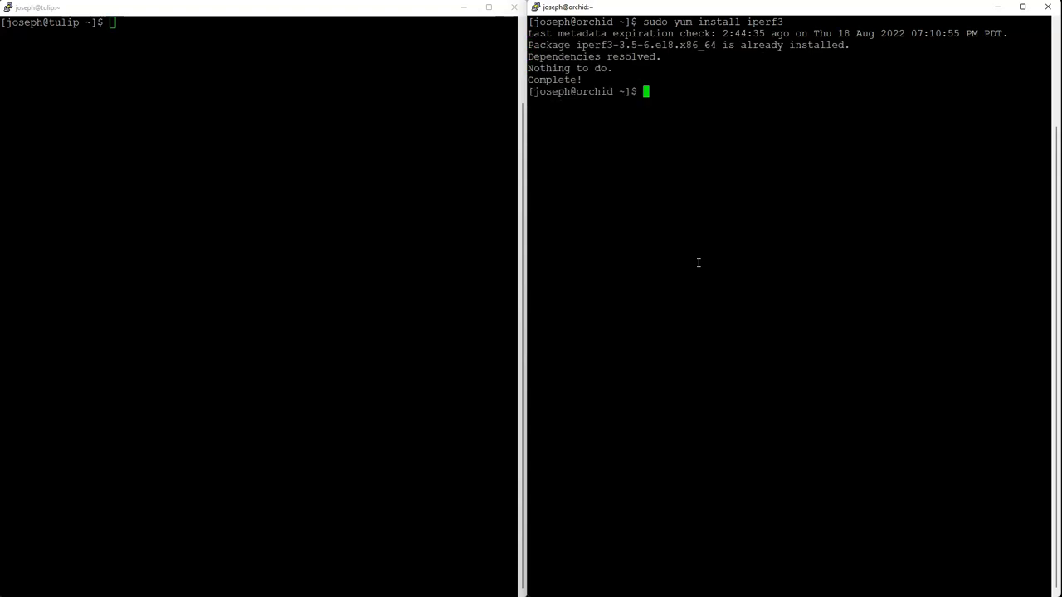
pyautogui.write('i')
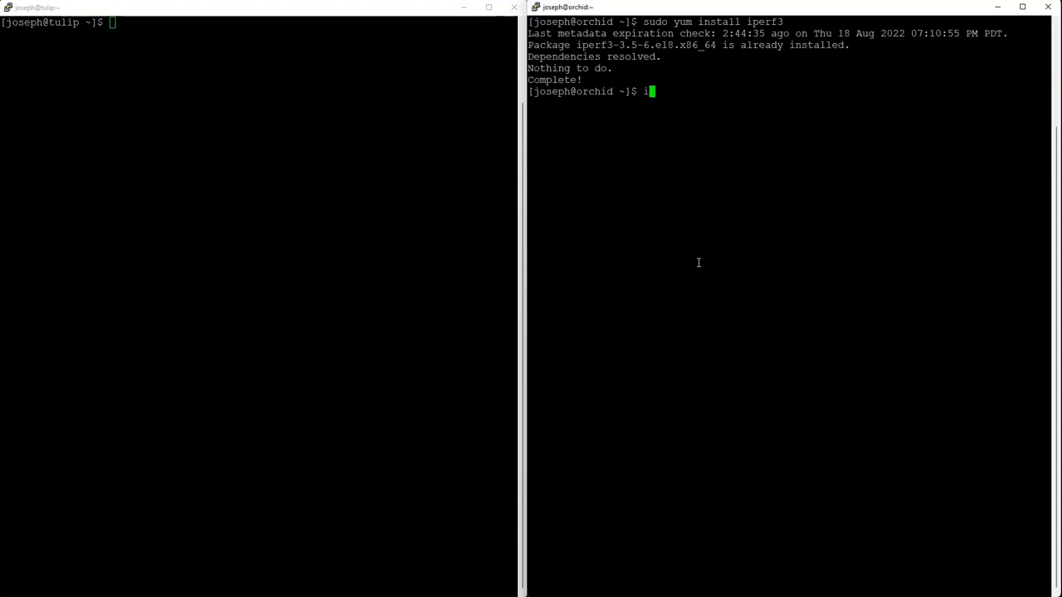
# Start the iperf3 -s server on orchid, listening on port 5201
pyautogui.write('perf3 -s')
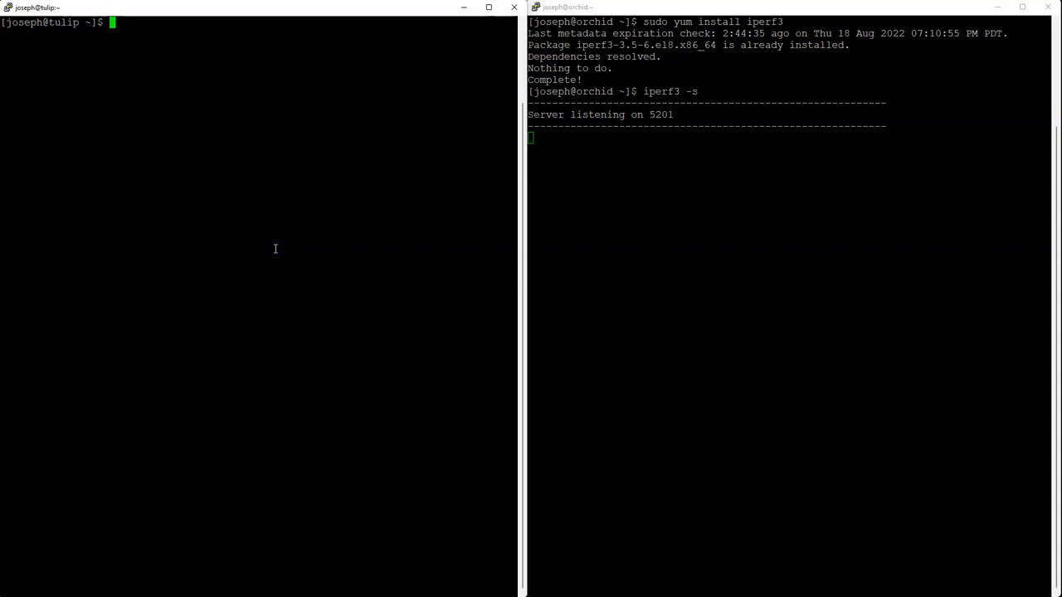
# Run iperf3 -c orchid from tulip, a 10-second test at about 938 Mbits/sec
pyautogui.write('iperf3')
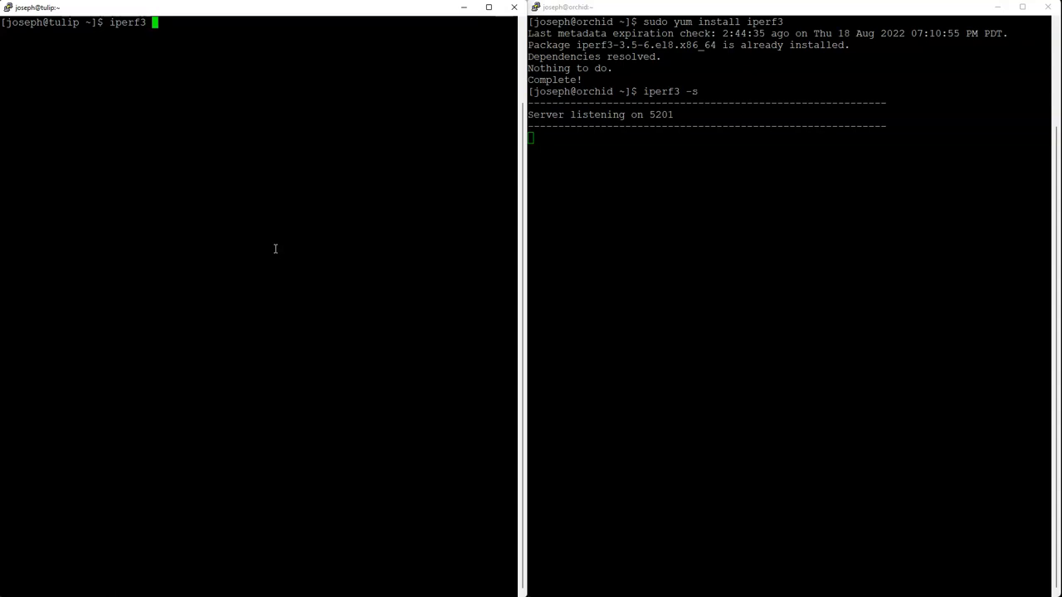
pyautogui.write('-')
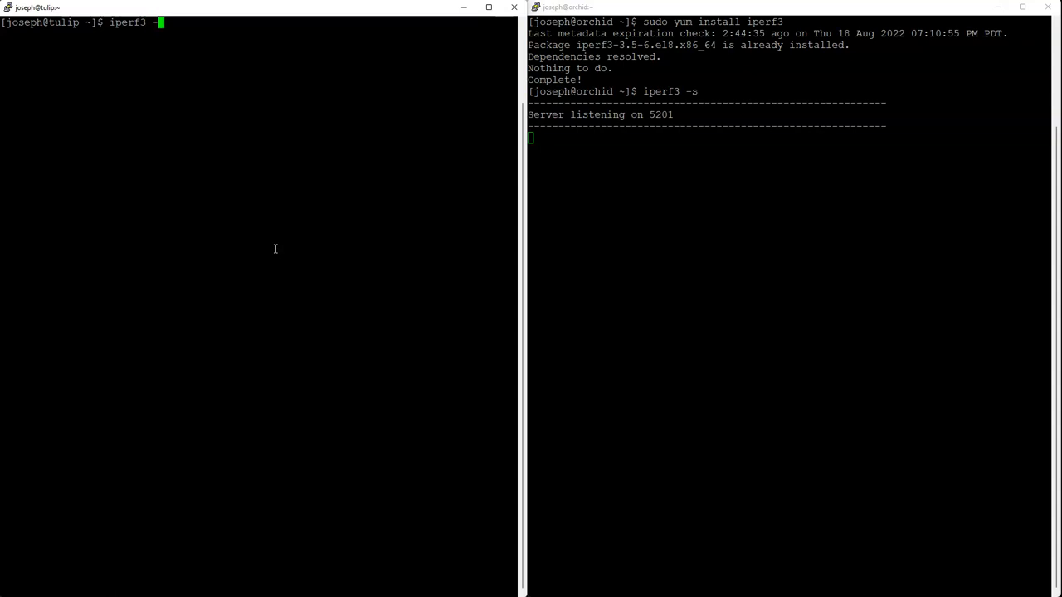
pyautogui.write('c')
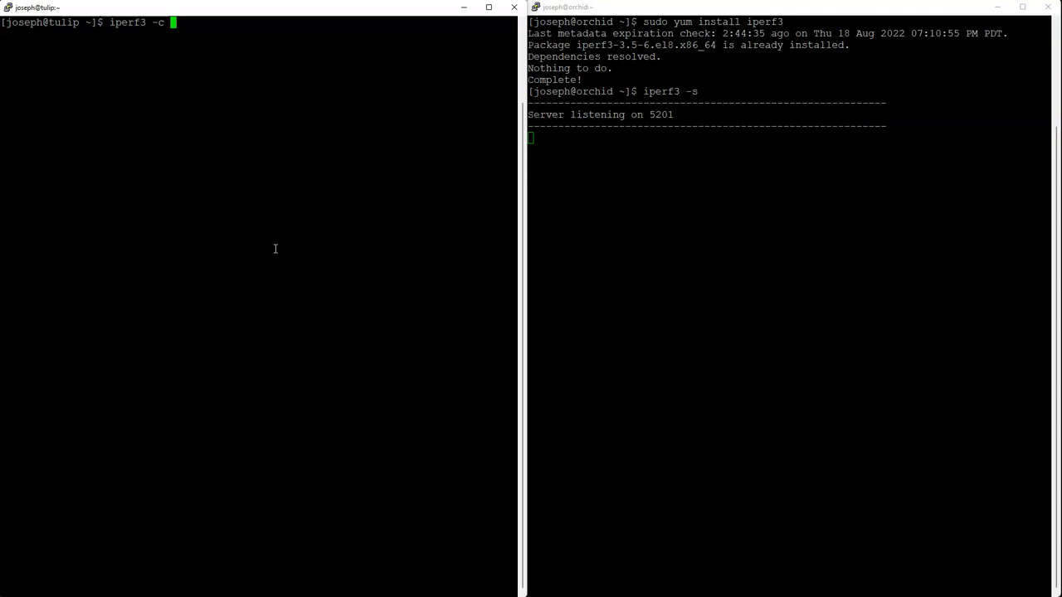
pyautogui.write('or')
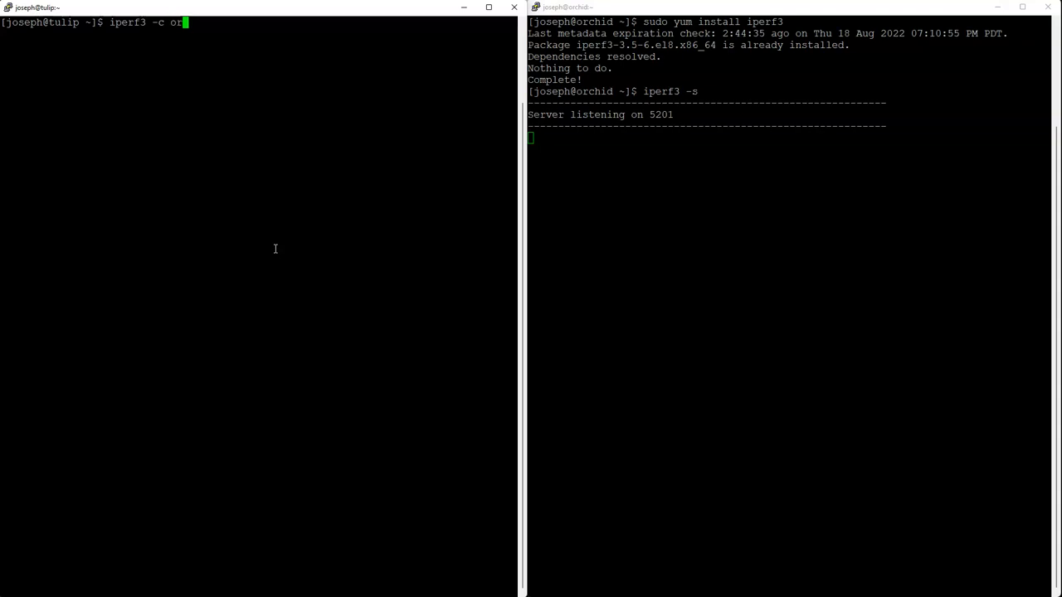
pyautogui.write('chid')
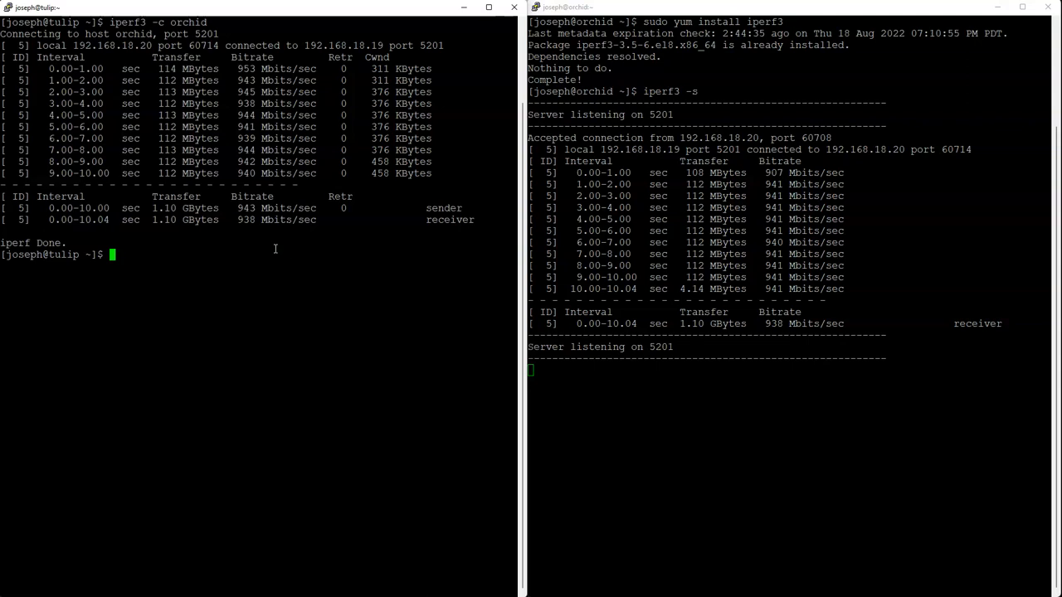
pyautogui.write('iperf3 -c orchid')
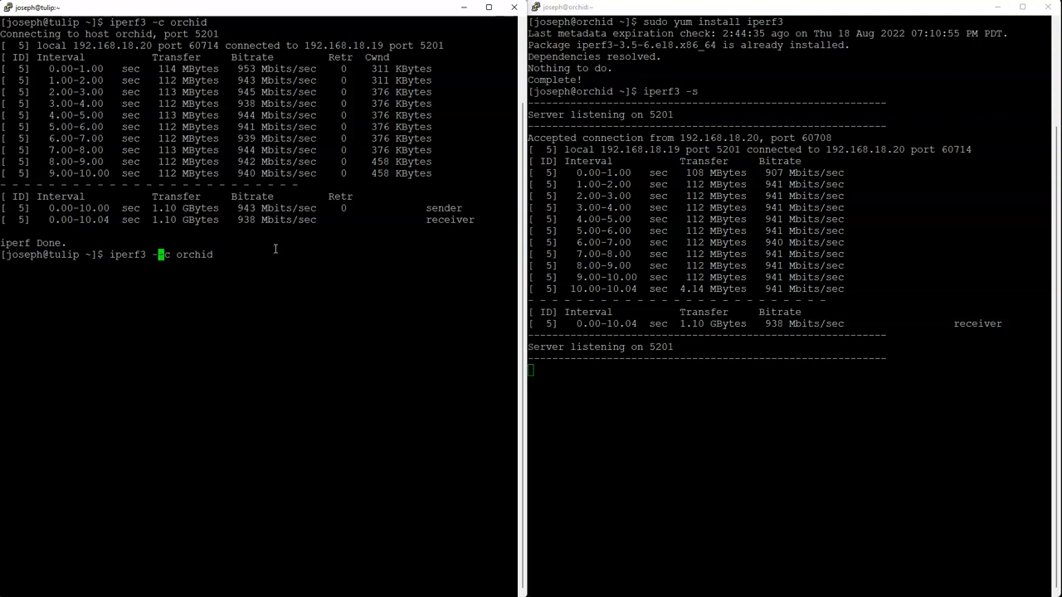
# Run iperf3 -O 3 -c orchid, omitting the first 3 seconds, averaging about 941 Mbits/sec
pyautogui.write('-O 3 -')
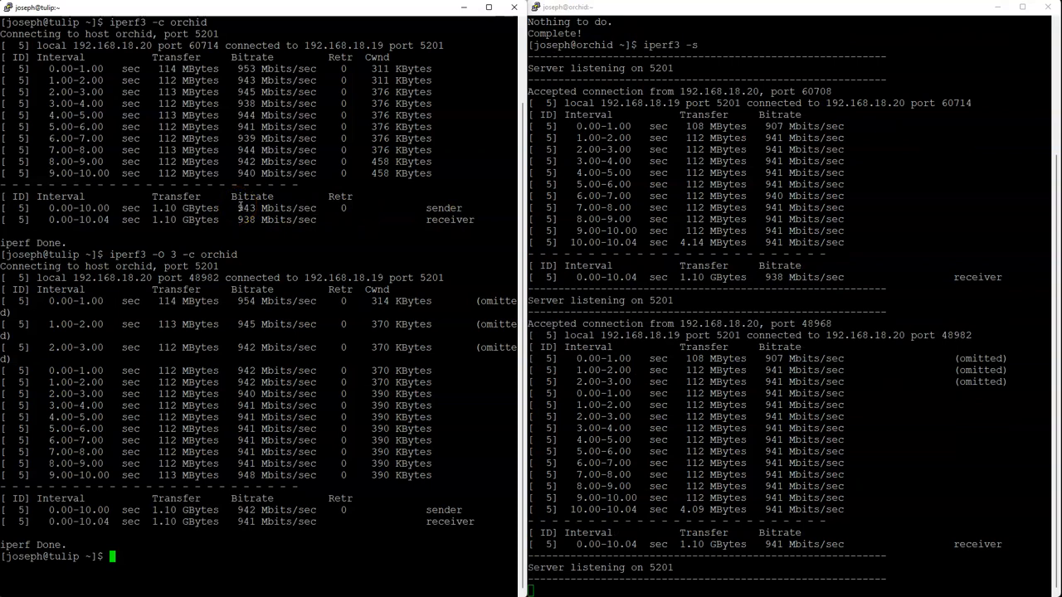
pyautogui.doubleClick(246, 208)
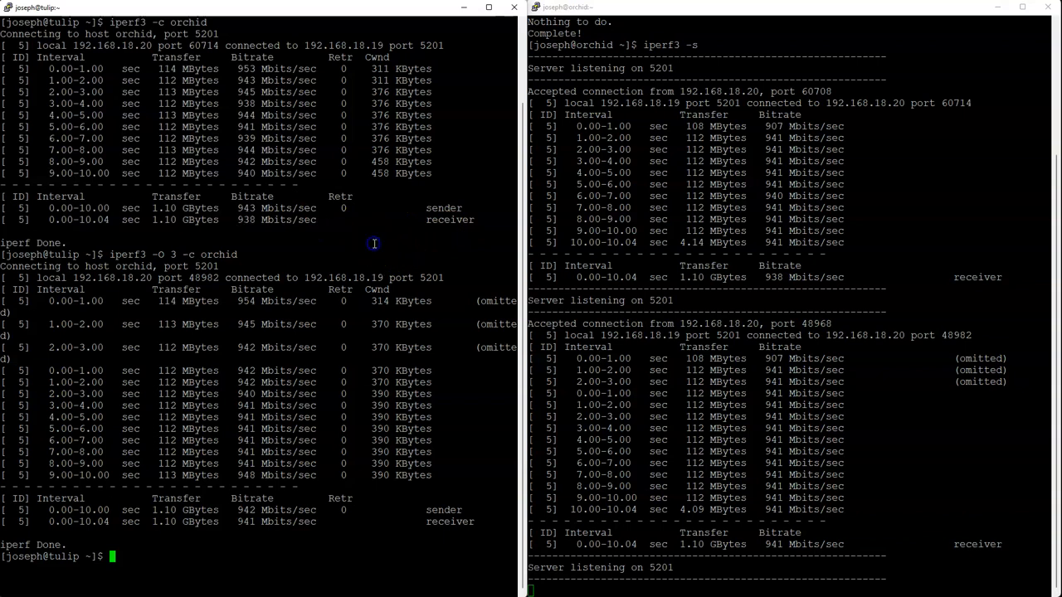
pyautogui.moveTo(246, 524)
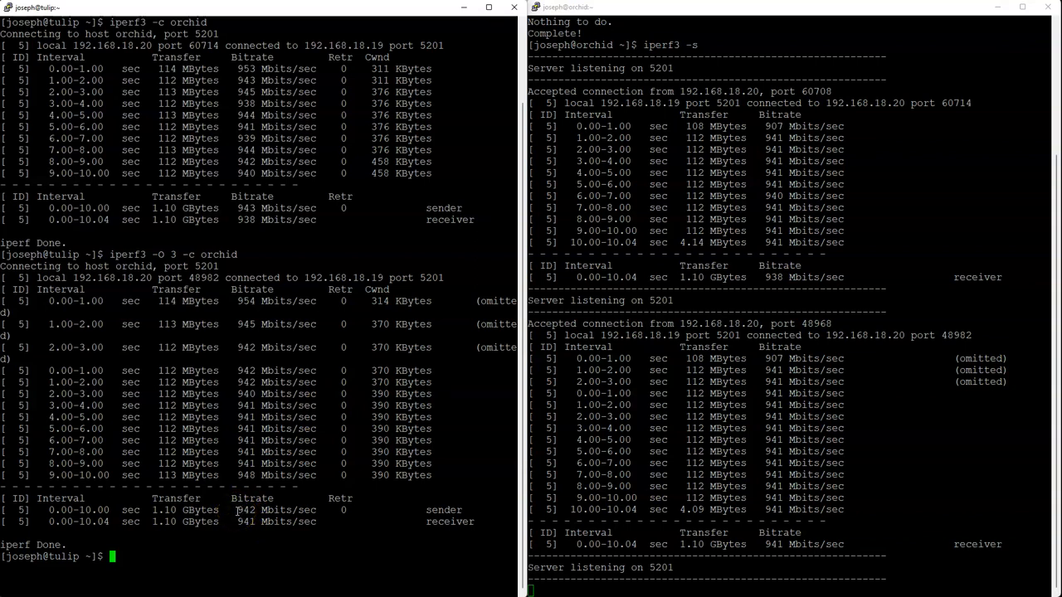
pyautogui.moveTo(321, 463)
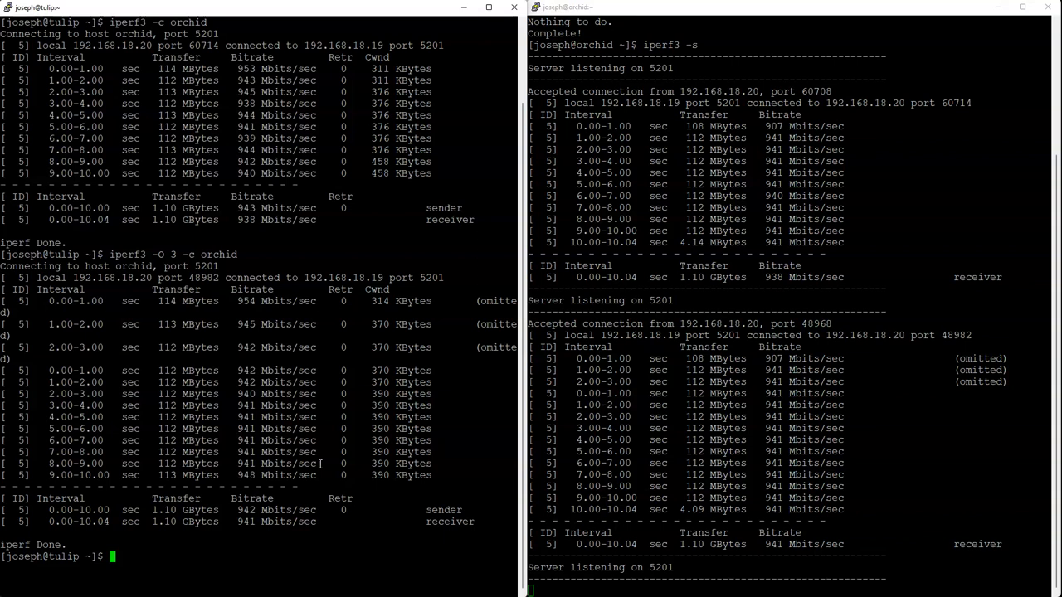
# Run iperf3 -O 3 -f k -c orchid, reporting about 941917 Kbits/sec sender
pyautogui.write('iperf3 -o 3 -c orchid')
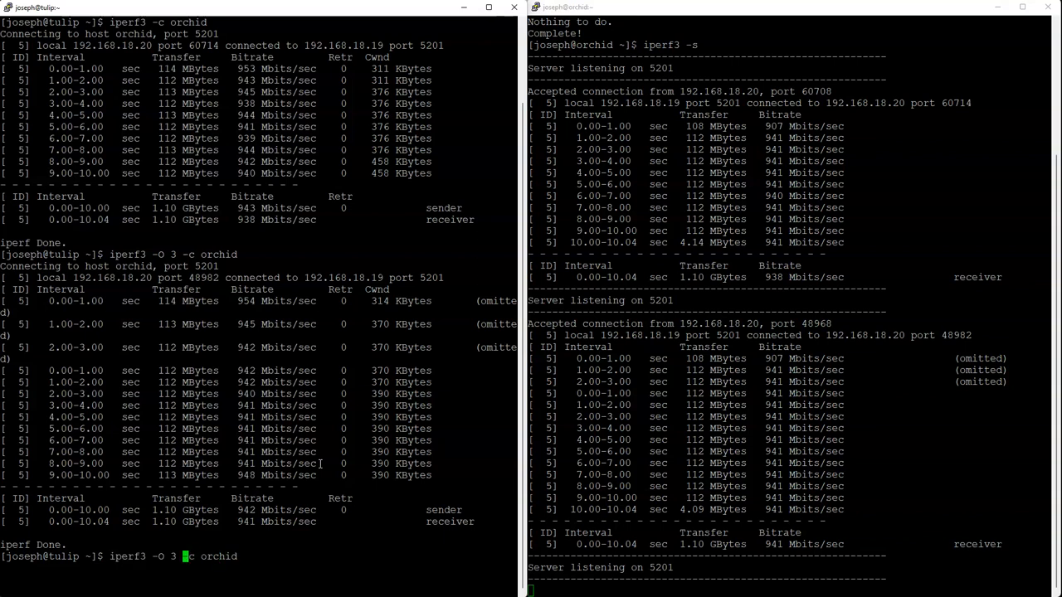
pyautogui.write('-f -')
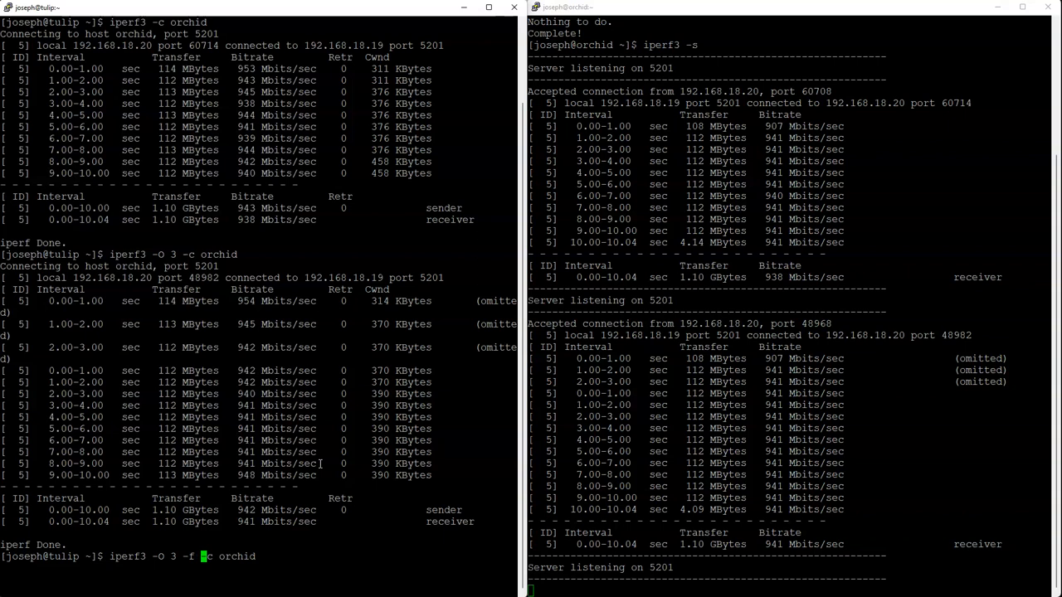
pyautogui.write('k')
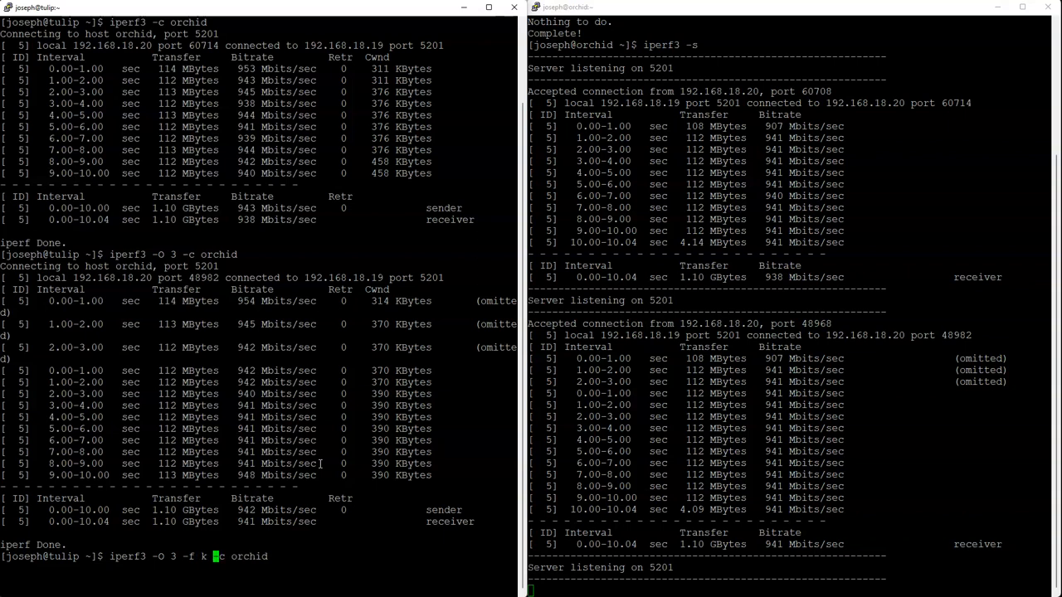
pyautogui.press('Return')
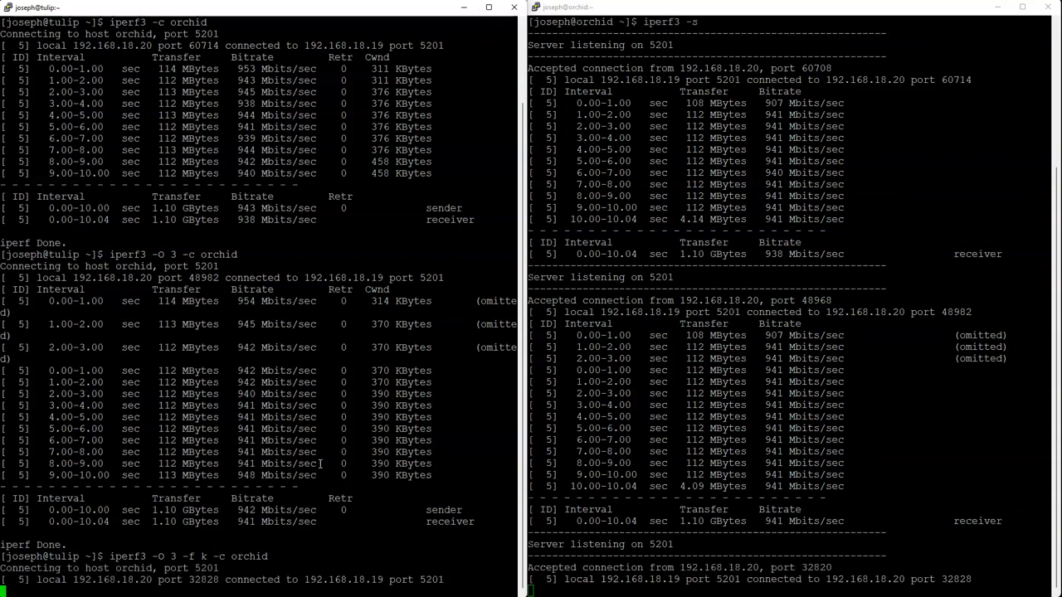
pyautogui.scroll(-3)
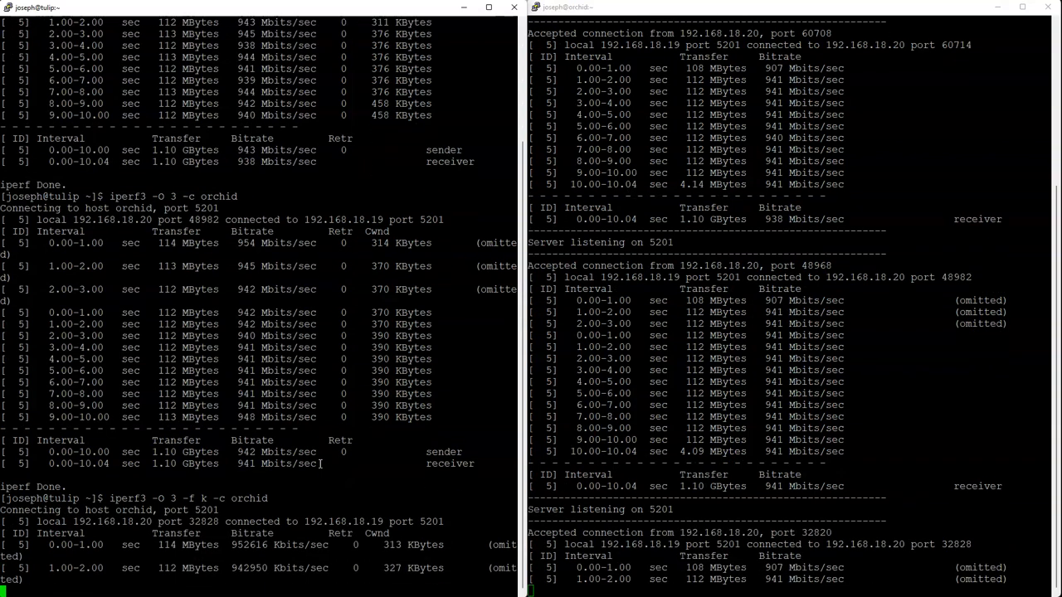
pyautogui.scroll(-3)
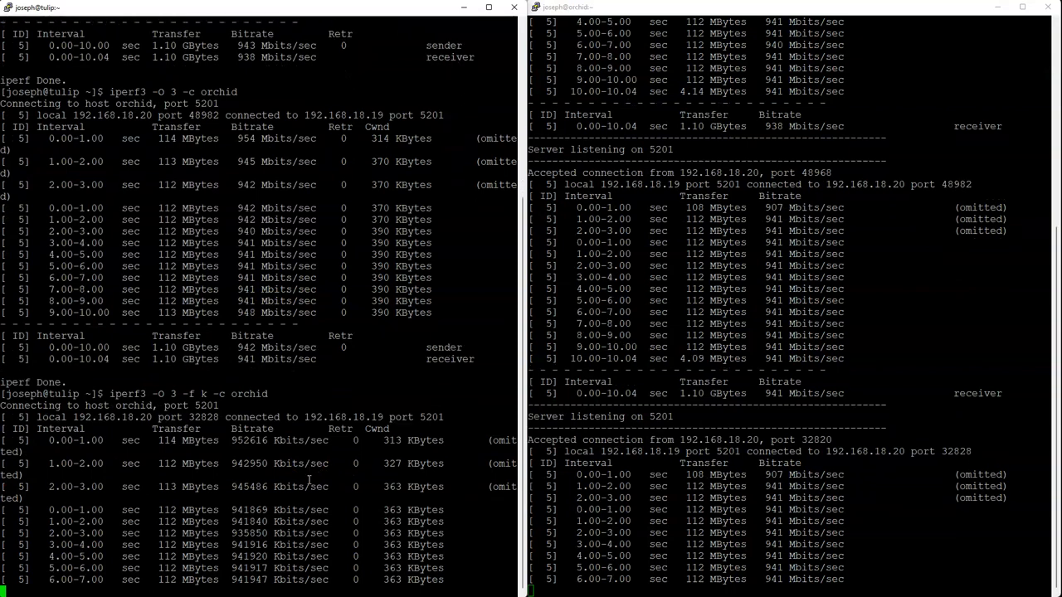
pyautogui.scroll(-3)
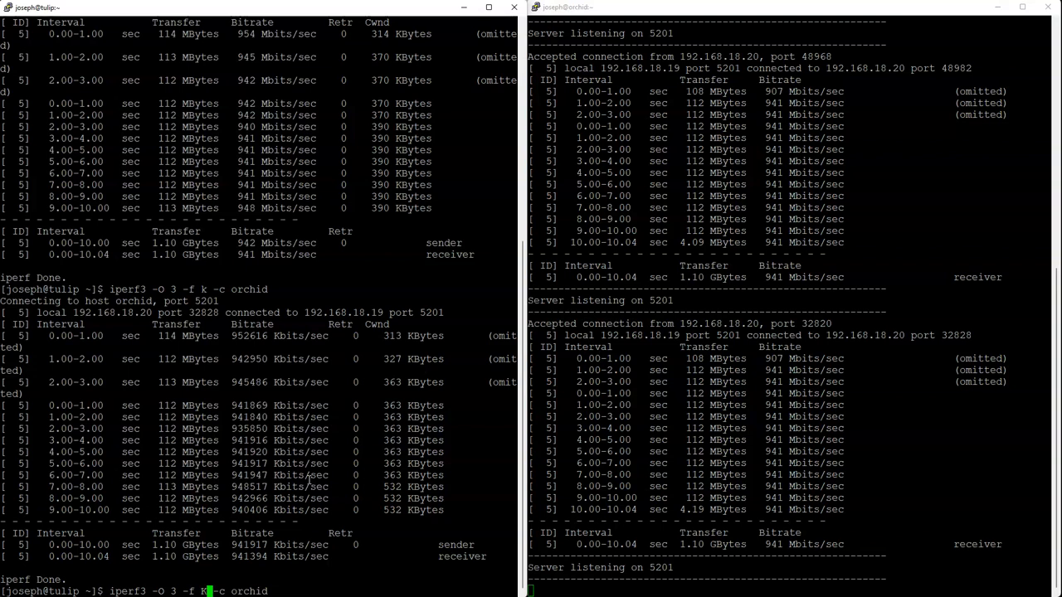
# Run the -f K variant, reporting about 114918 KBytes/sec sender and 114922 receiver
pyautogui.press('Return')
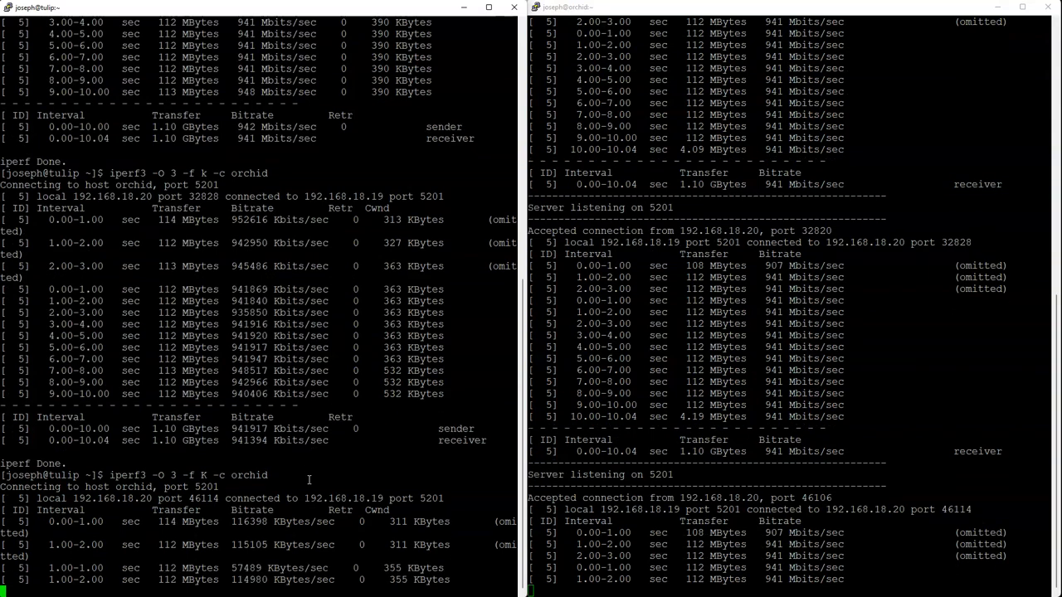
pyautogui.scroll(-3)
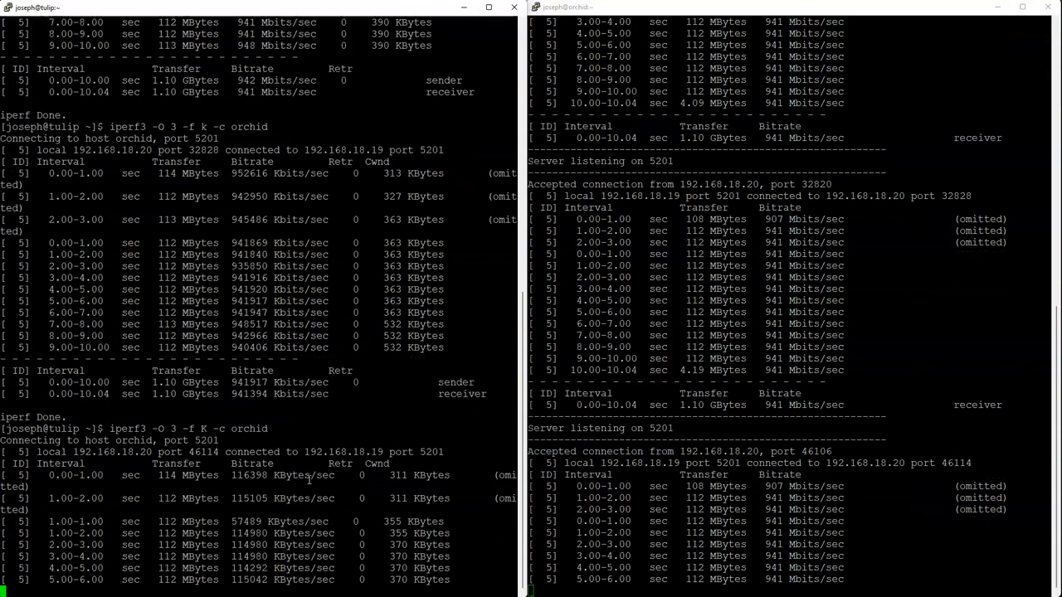
pyautogui.scroll(-3)
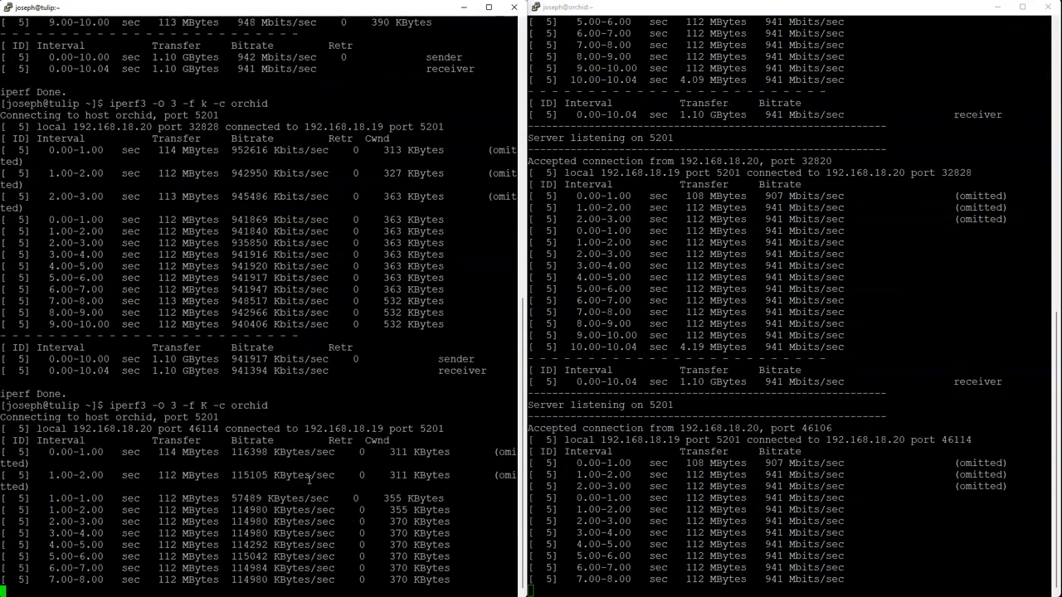
pyautogui.scroll(-3)
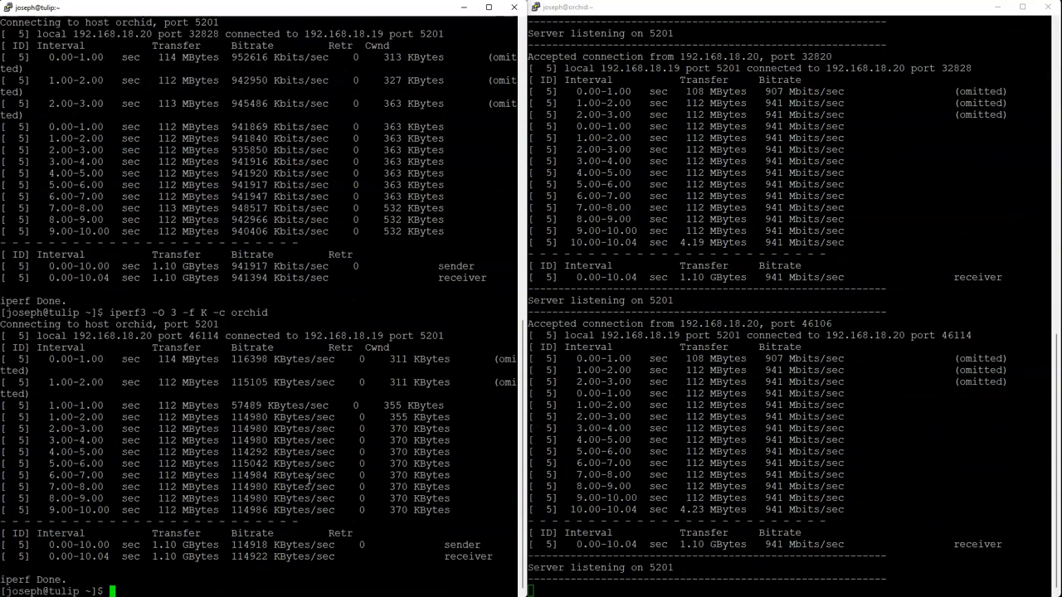
pyautogui.write('iperf3 -O 3 -f K -c orchid')
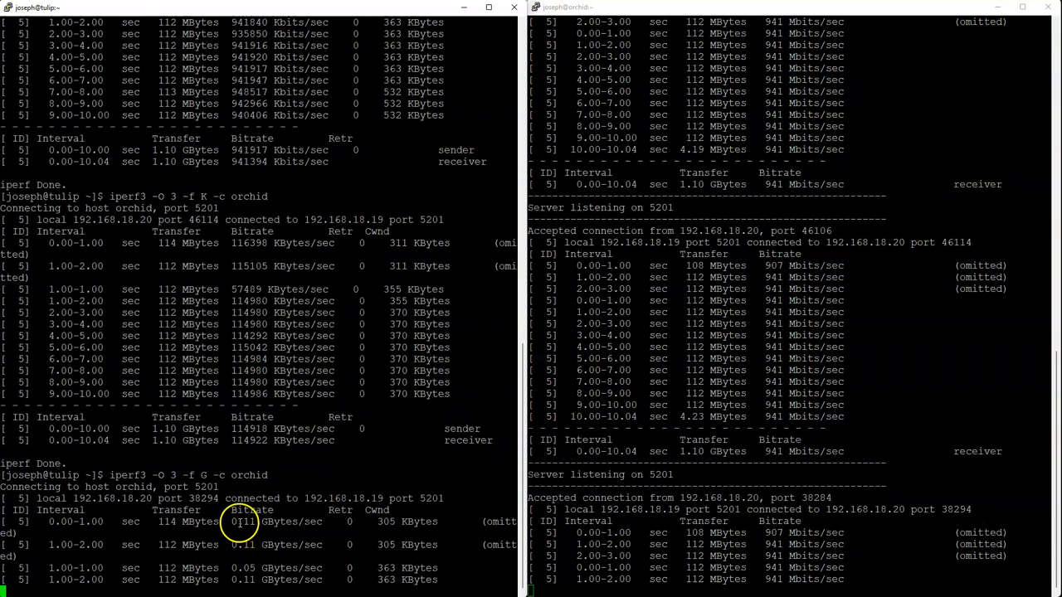
# Run iperf3 -O 3 -f G -c orchid, reporting 0.11 GBytes/sec throughout
pyautogui.scroll(-3)
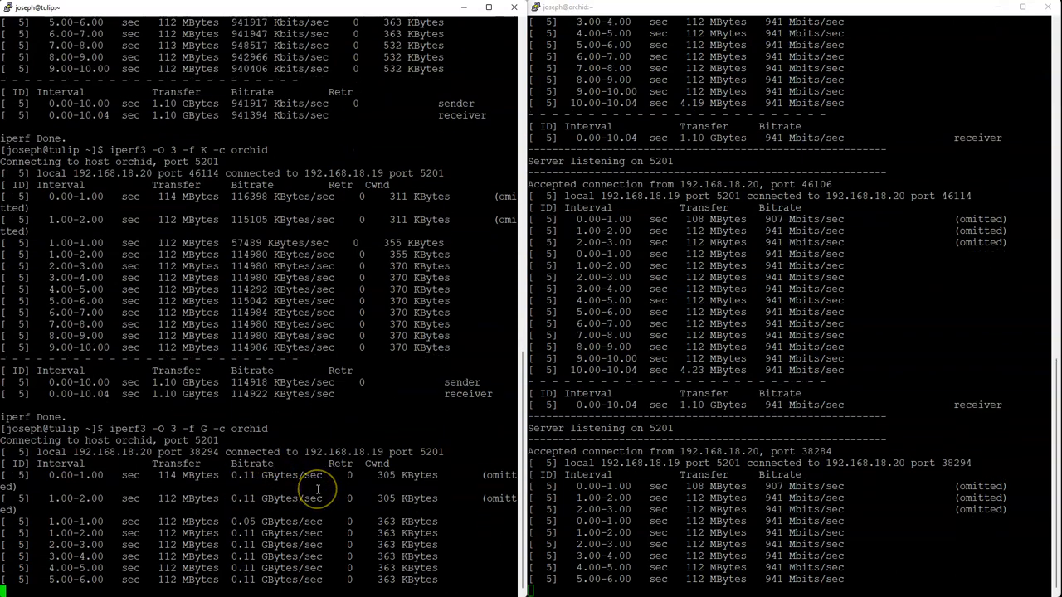
pyautogui.scroll(-3)
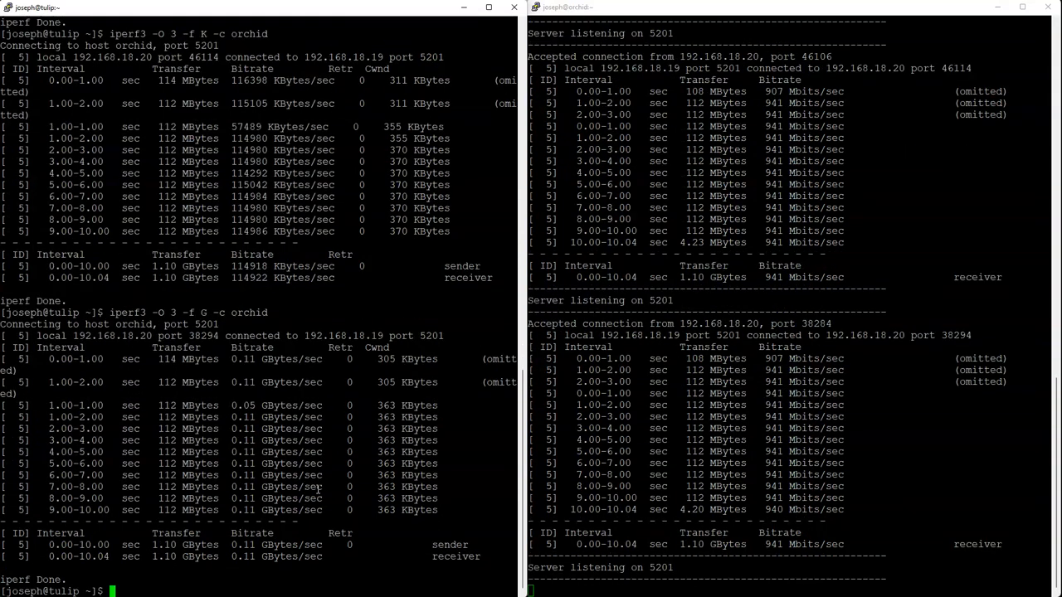
# Run iperf3 -O 3 -f T -c orchid, with intervals showing 0.00 TBytes/sec
pyautogui.write('iperf3 -O 3 -f G -c orchid')
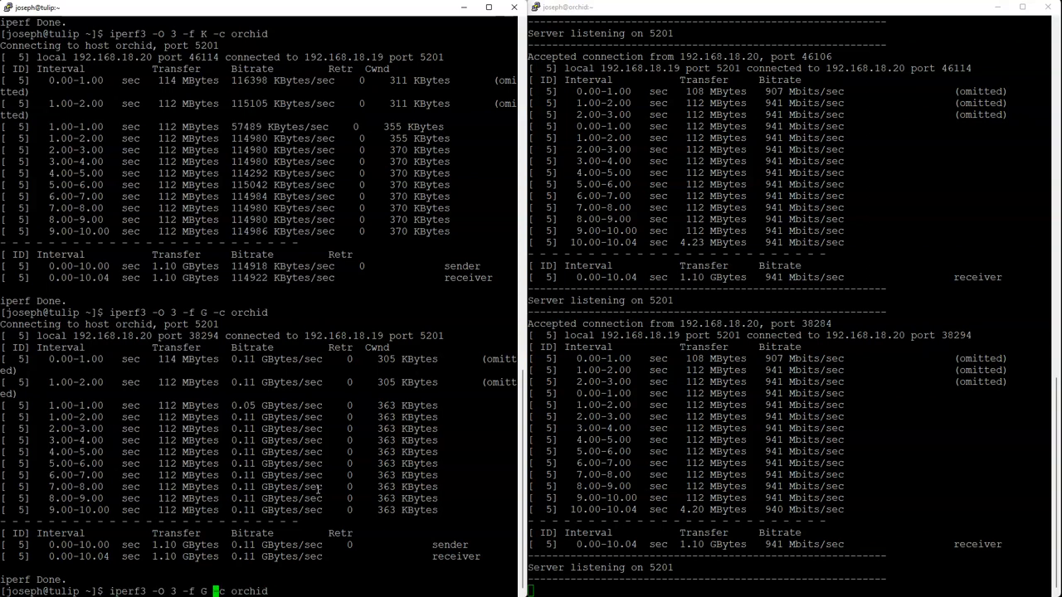
pyautogui.write('T')
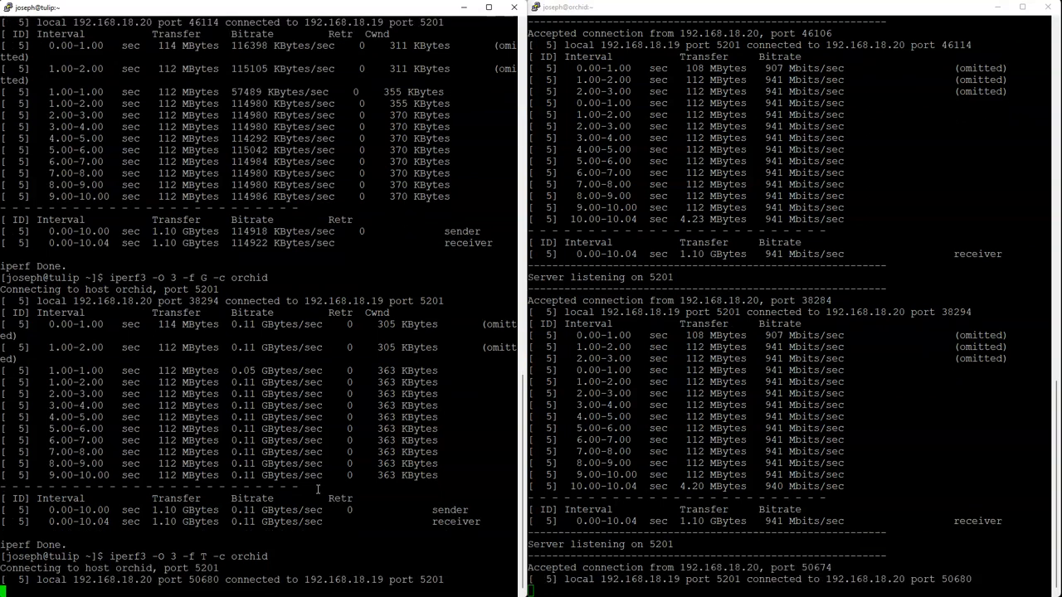
pyautogui.scroll(-3)
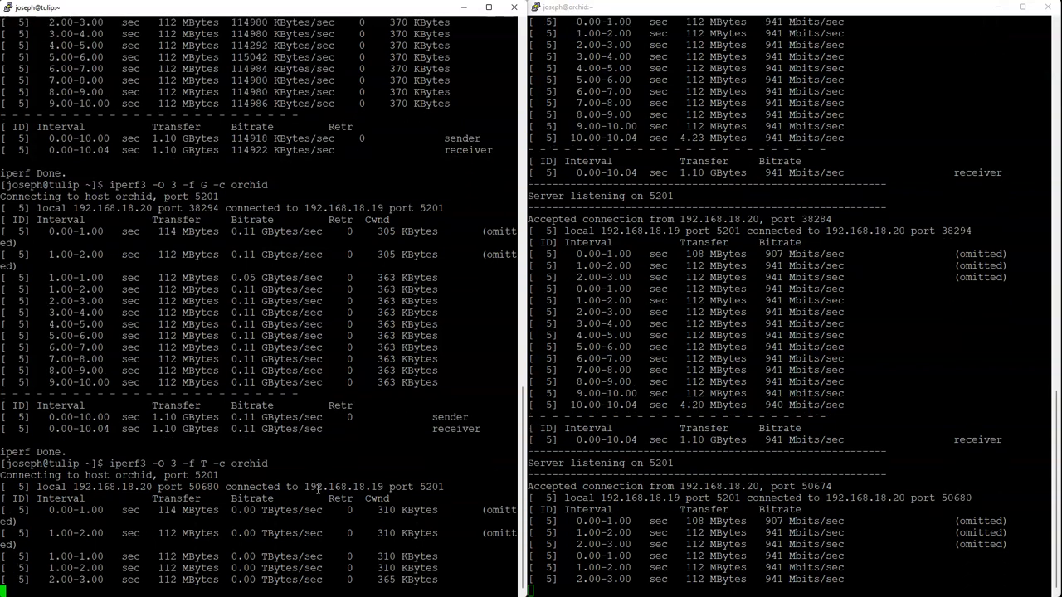
pyautogui.scroll(-3)
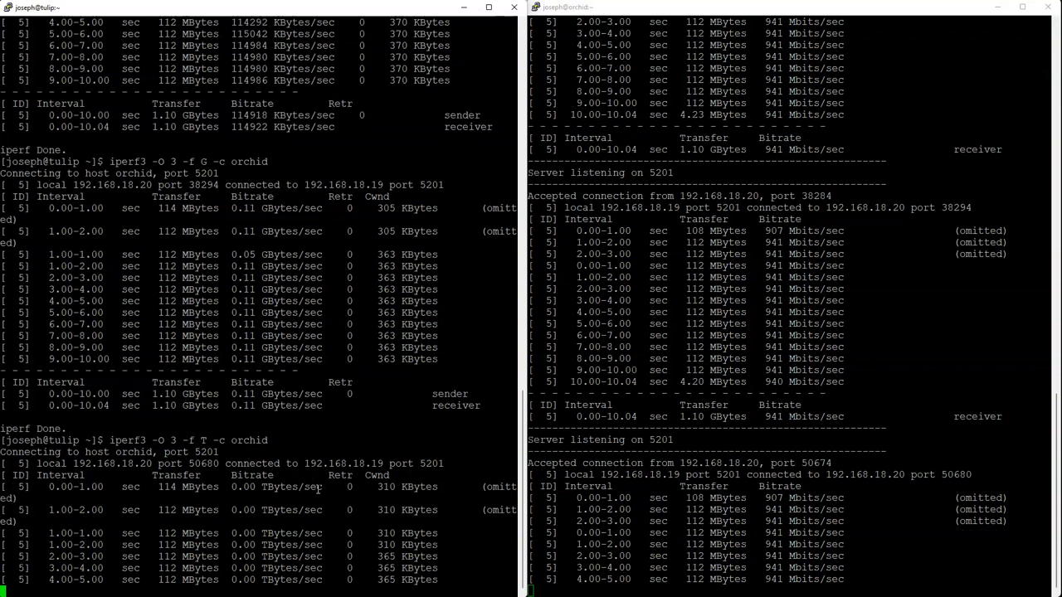